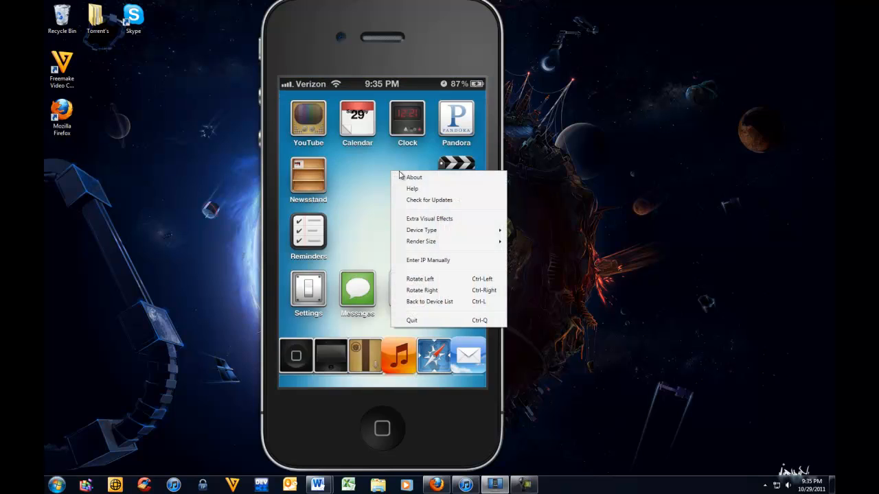
Step: Quit the on-screen iPhone display app and view the felixbruns.de firmware page in Firefox
click(436, 486)
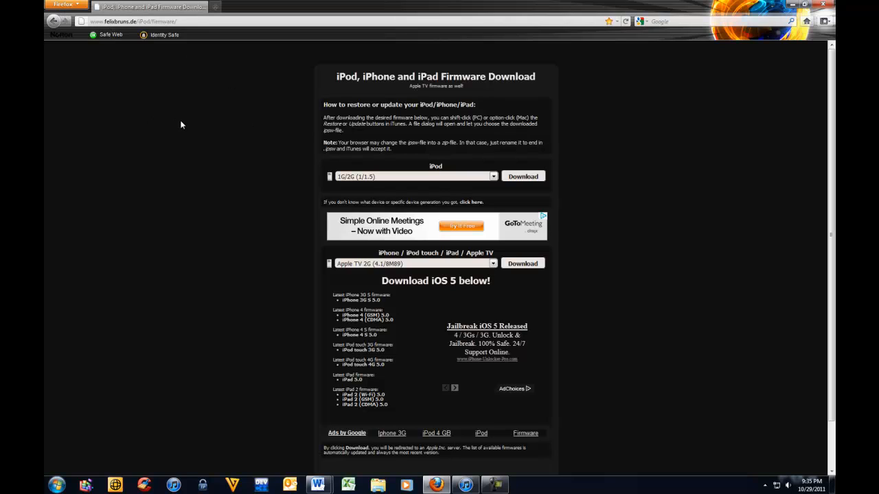
mouse_move(407, 267)
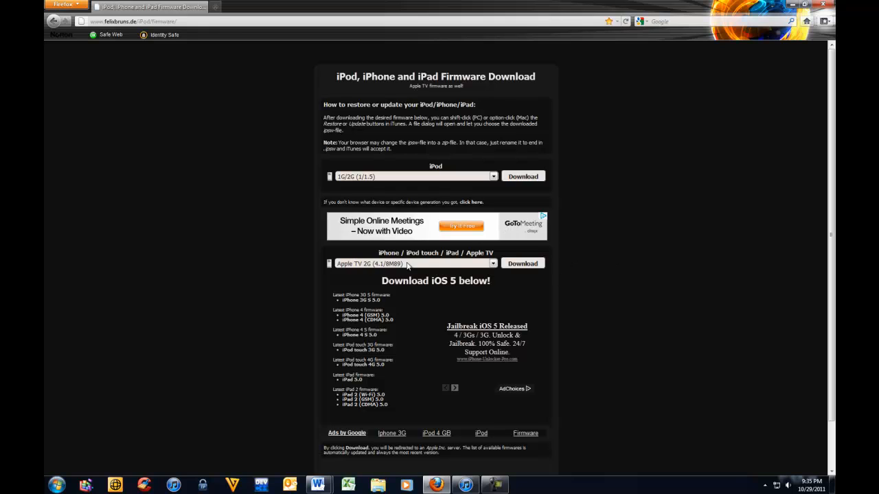
click(412, 264)
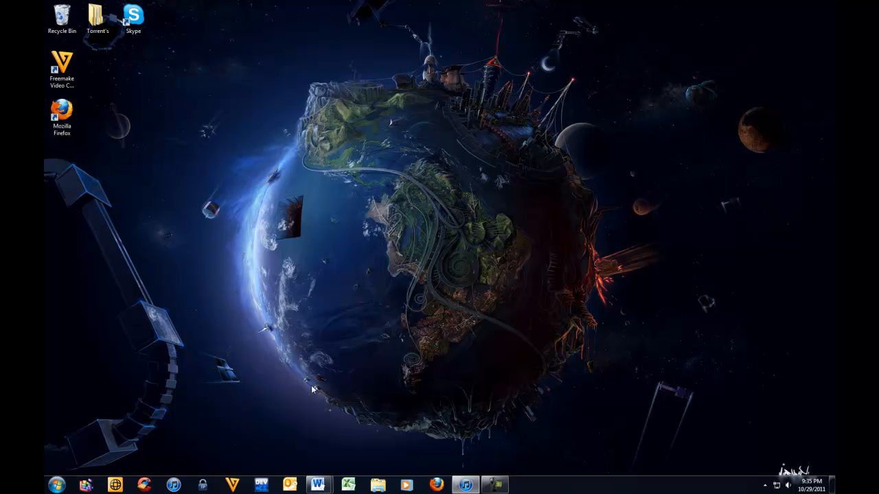
Step: Review the Word notes with the hotfile and felixbruns links, then reach the iOS 5 iPhone folder
click(318, 486)
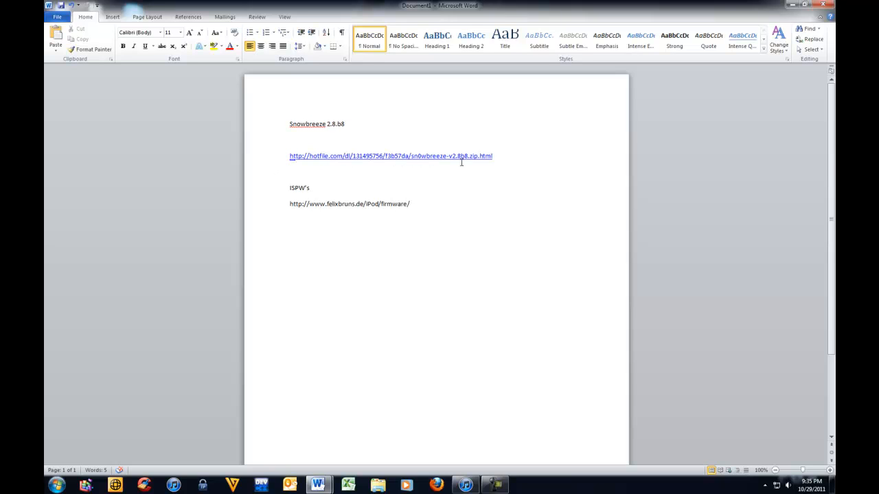
click(821, 6)
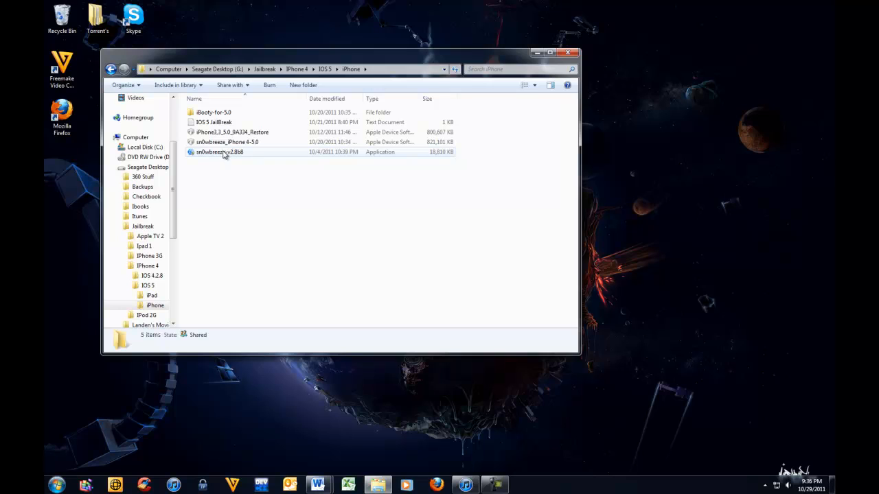
Step: Launch sn0wbreeze-v2.8b8, accept the not-for-commercial-use warning and pass the welcome screen
double_click(219, 151)
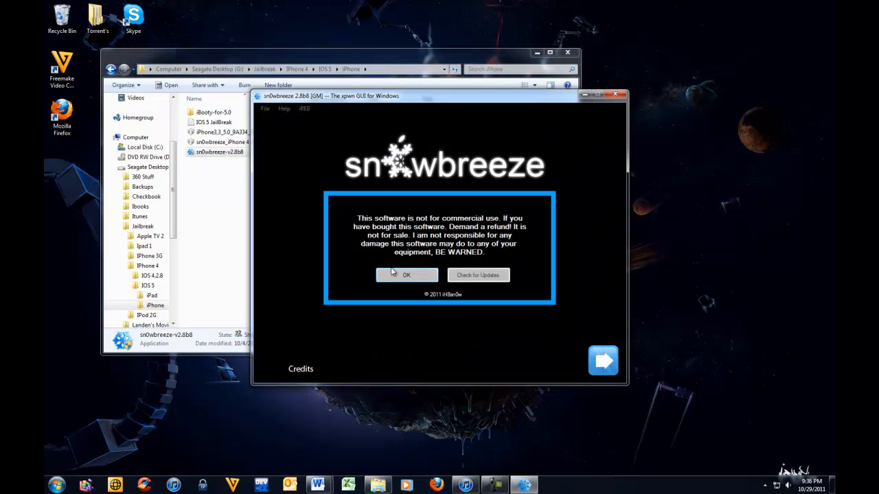
click(406, 275)
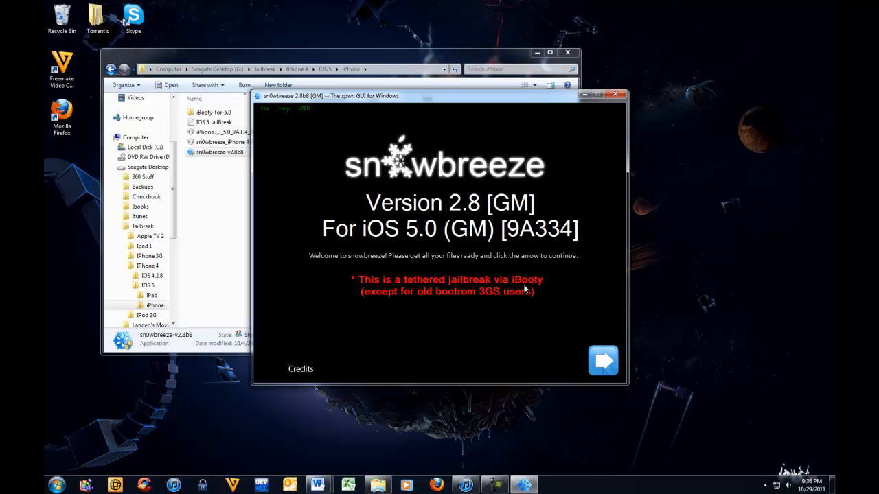
click(603, 360)
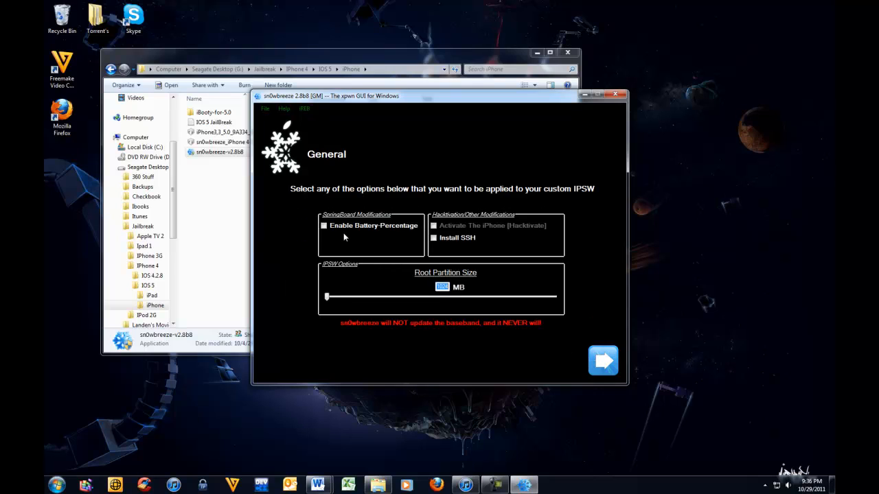
Step: Enable Install SSH in the General options and continue to the next stage
click(434, 238)
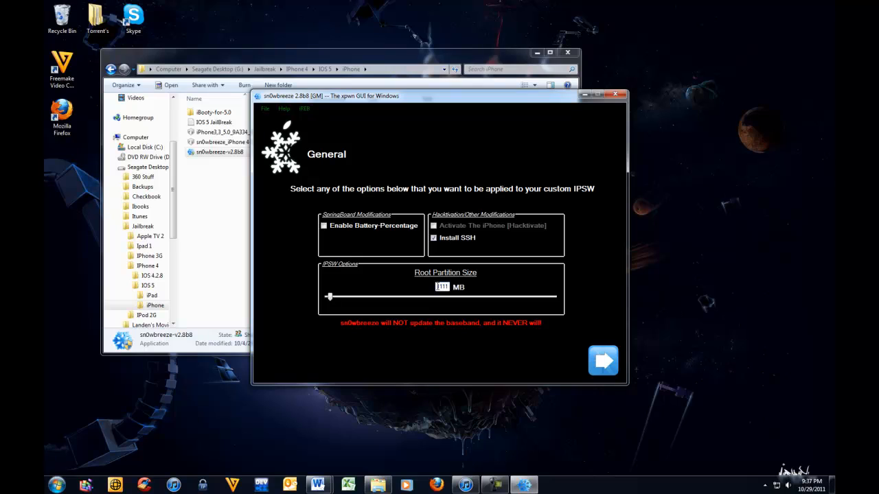
click(602, 360)
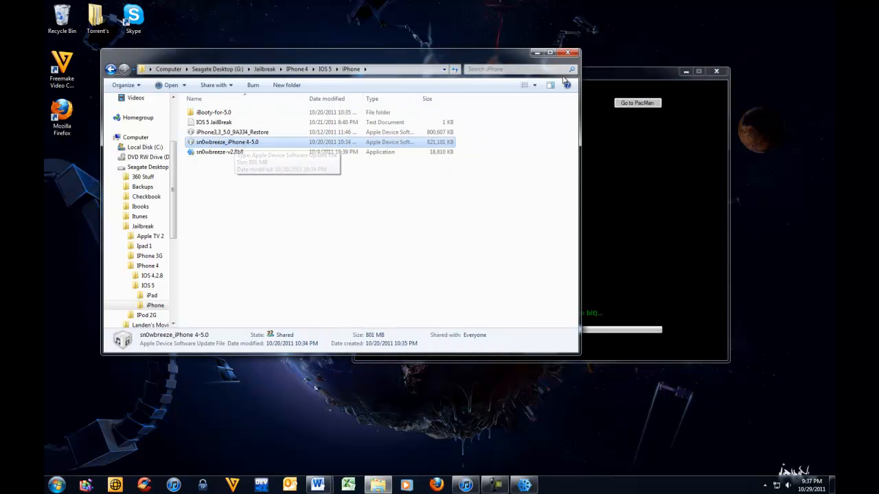
Step: Relaunch sn0wbreeze and start DFU Pwner to put the connected iPhone into DFU mode
double_click(220, 151)
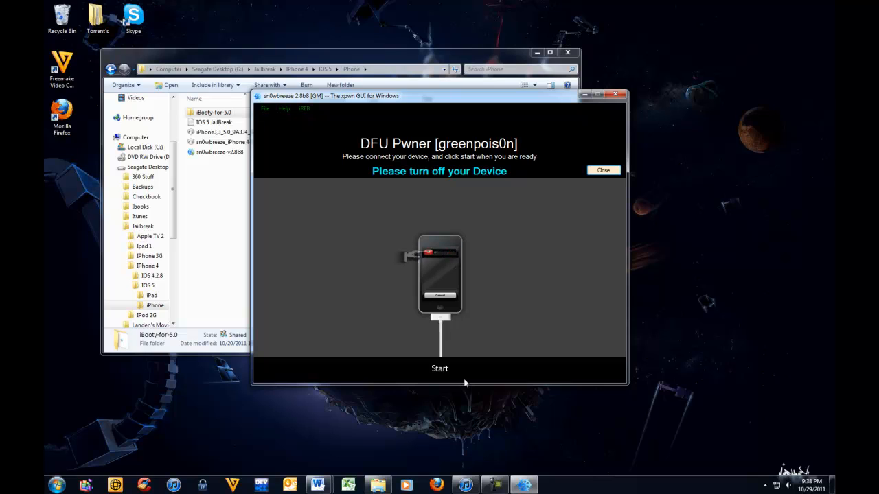
click(439, 368)
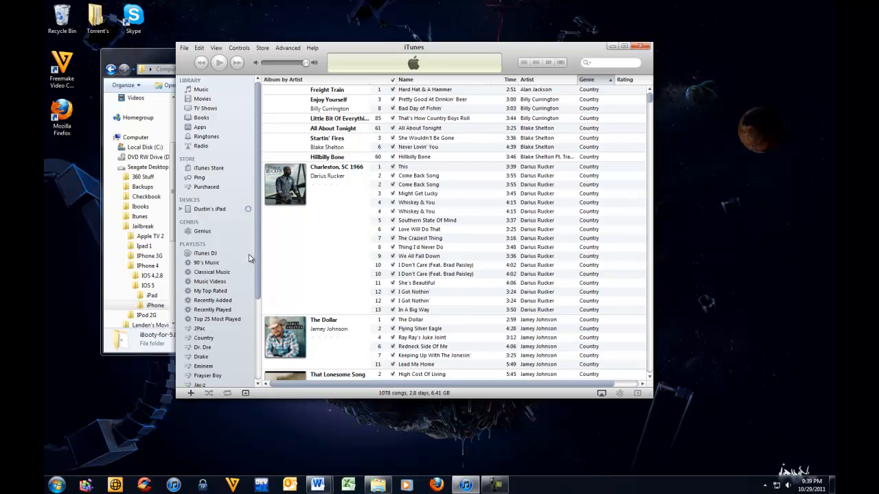
Step: Select the iPhone under Devices to show its Summary with the recovery-mode alert
click(204, 218)
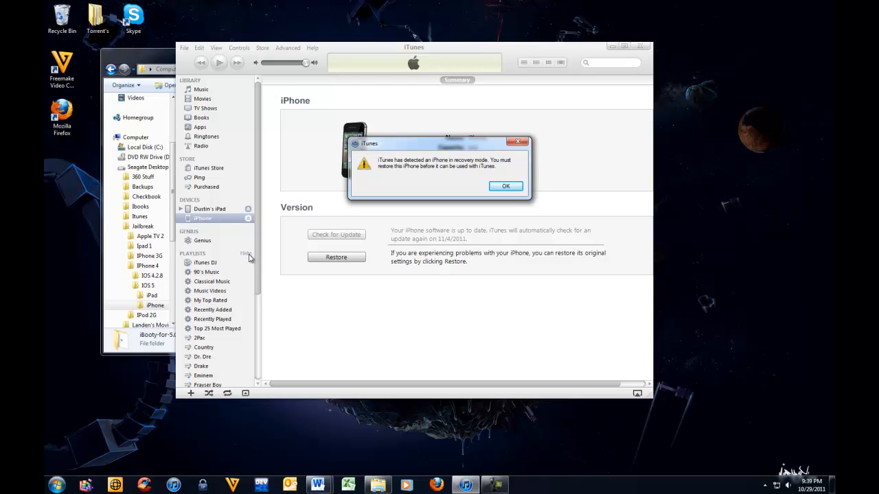
Step: Dismiss the recovery notice and browse the Shift-Restore dialog to the iPhone 4 iOS 5 iPhone folder
click(506, 187)
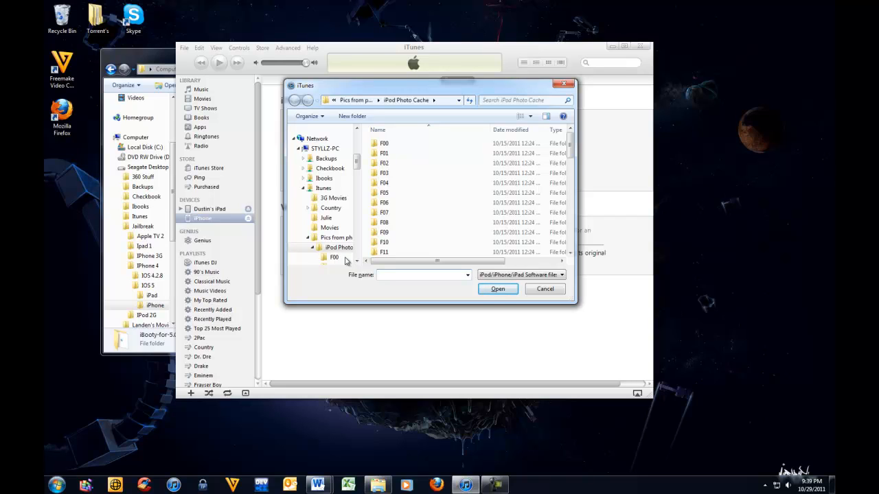
click(346, 248)
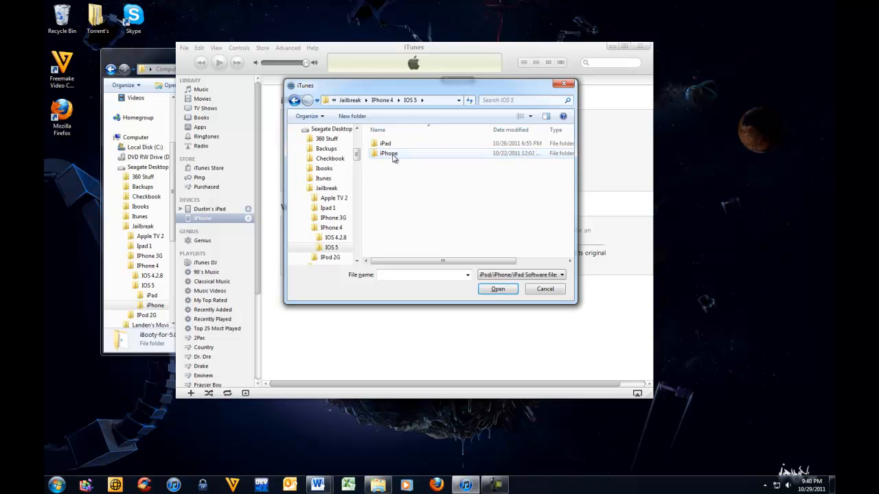
click(497, 288)
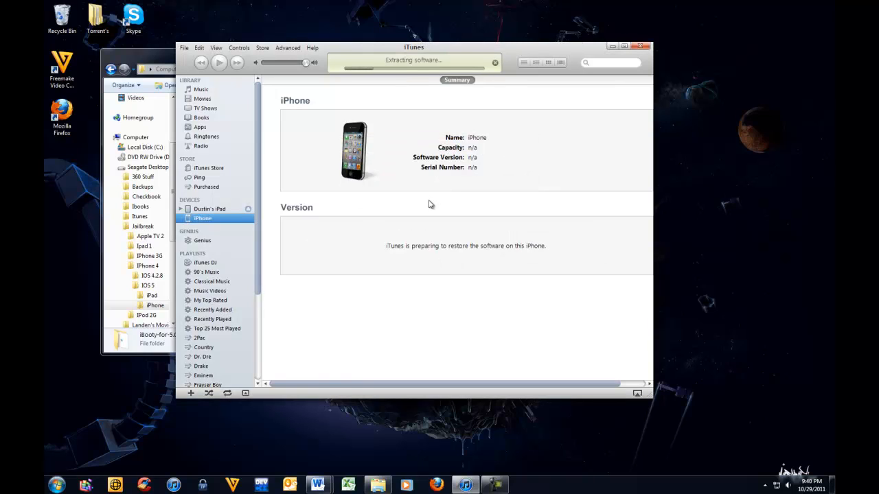
click(643, 47)
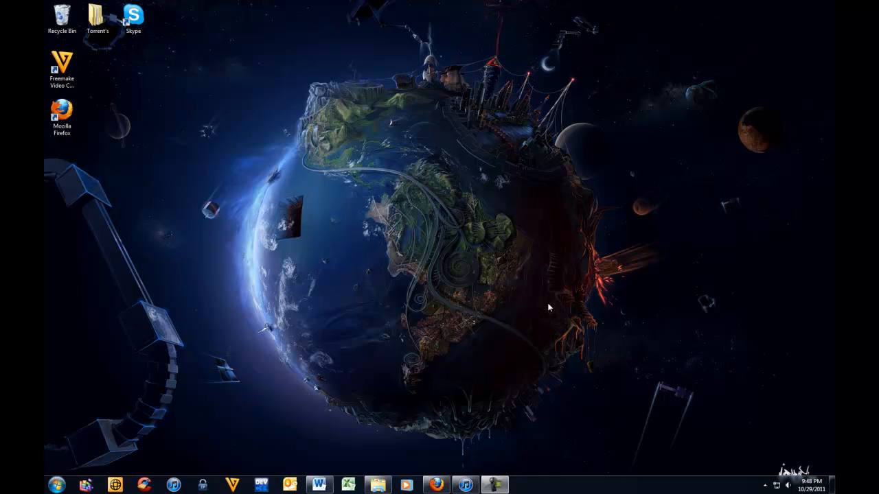
mouse_move(62, 195)
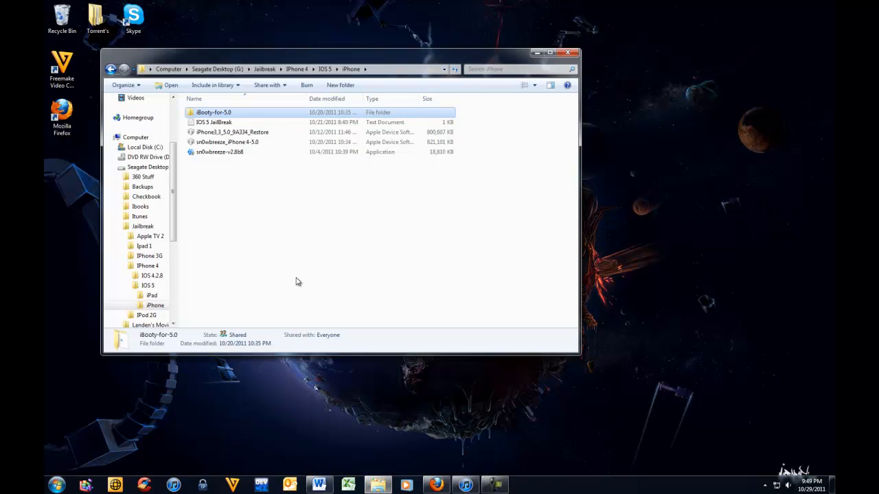
mouse_move(215, 112)
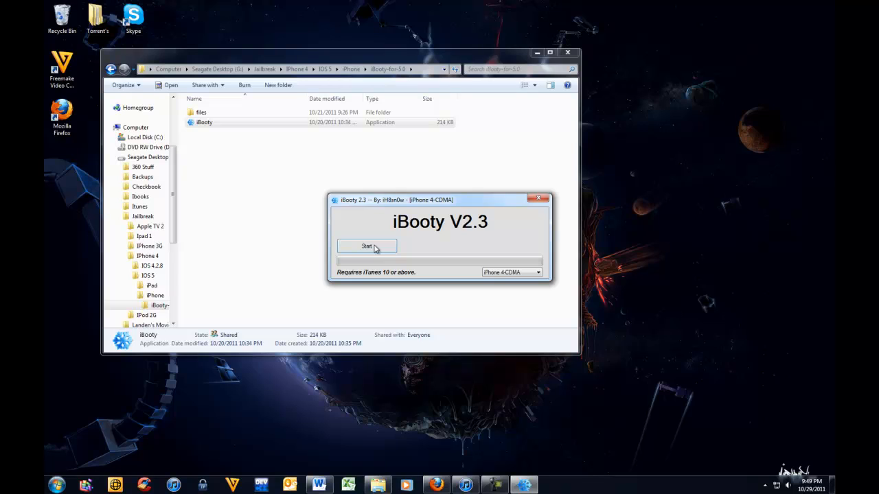
Step: Start the tethered boot in iBooty V2.3, following the Power and Home DFU prompts
click(366, 247)
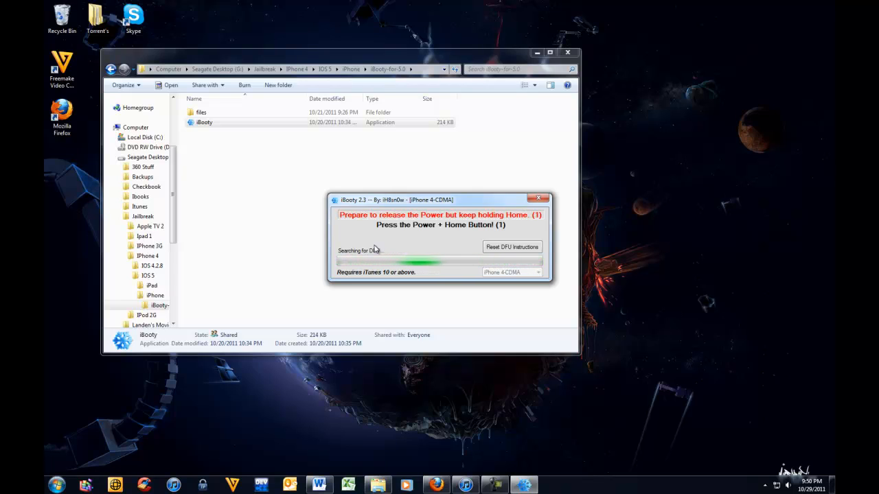